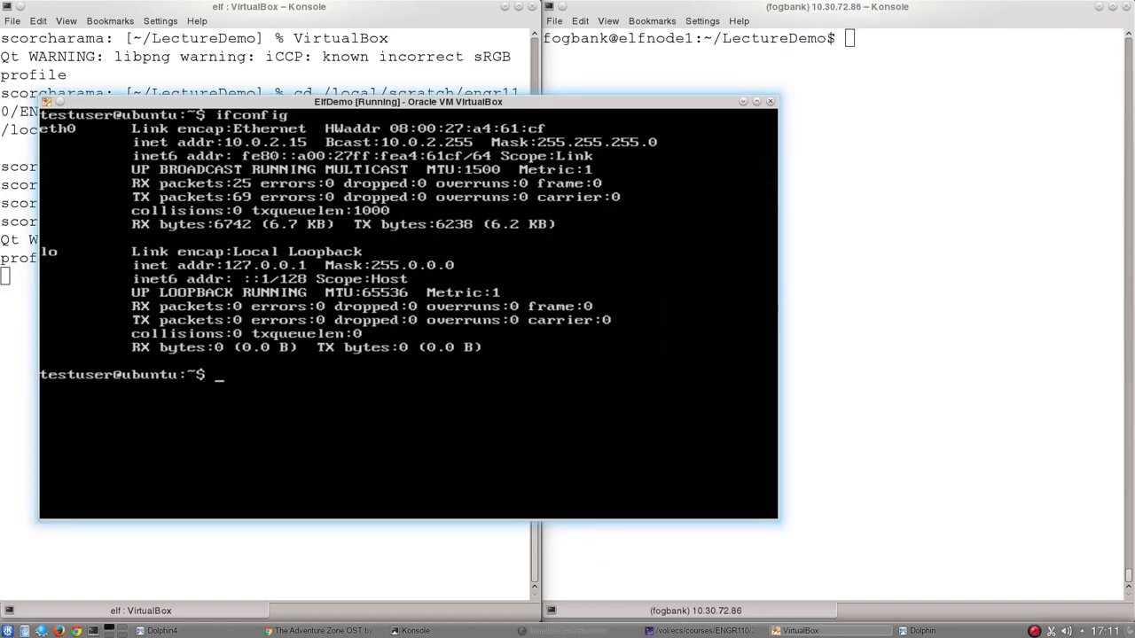
Step: Clear the earlier ifconfig output from the VM console
text(ce)
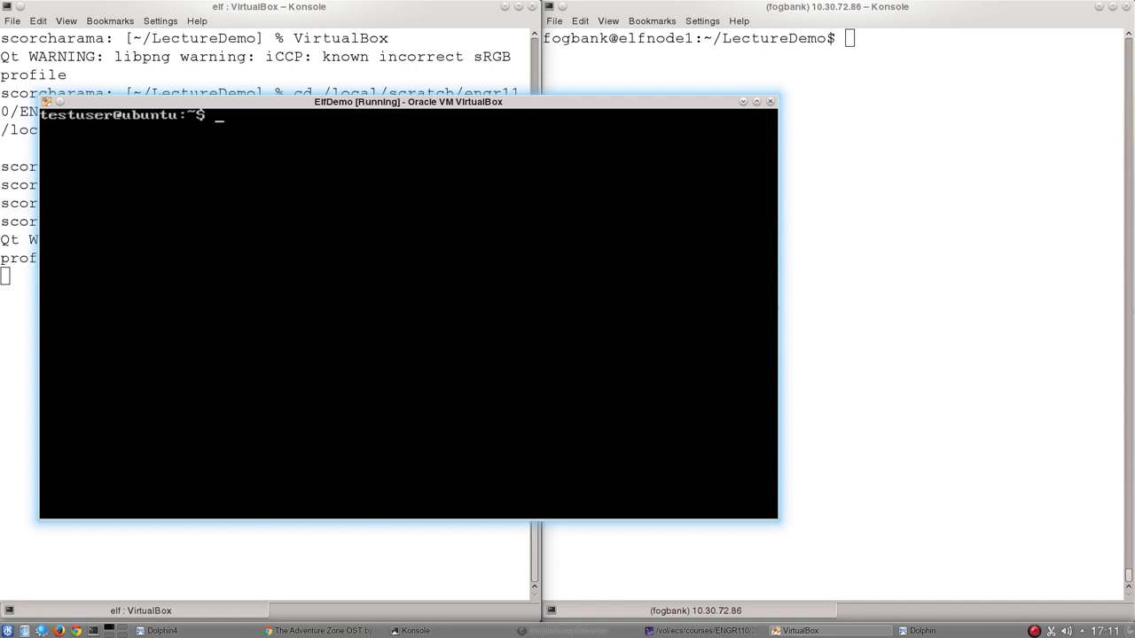
Step: Run ifconfig to list eth0 at 10.0.2.15 and the loopback lo
text(ifconfig)
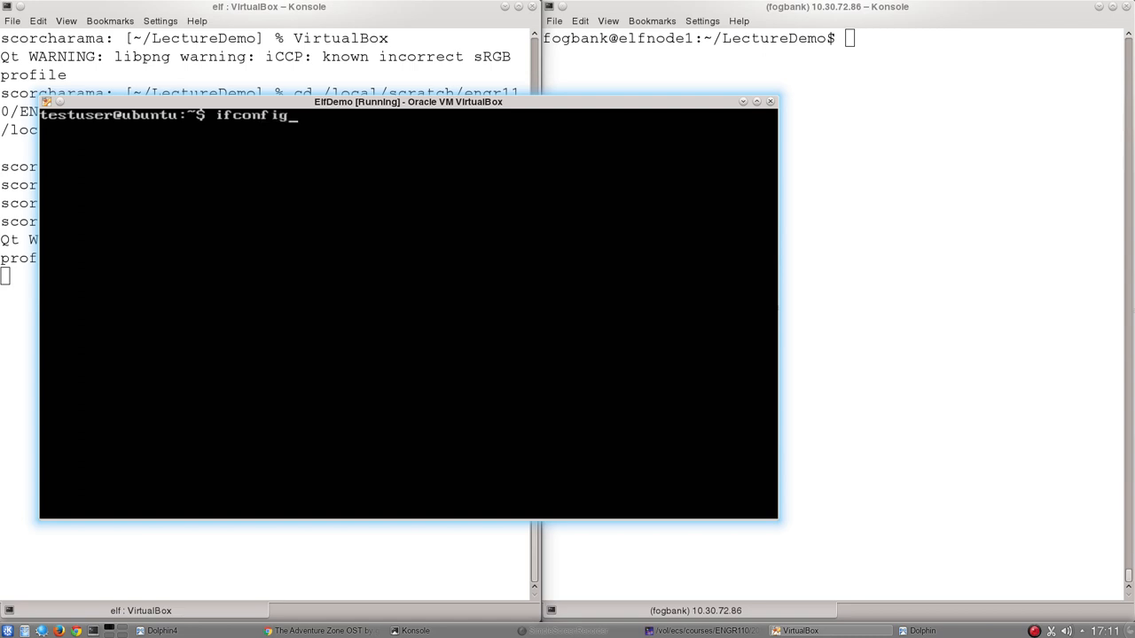
key(Return)
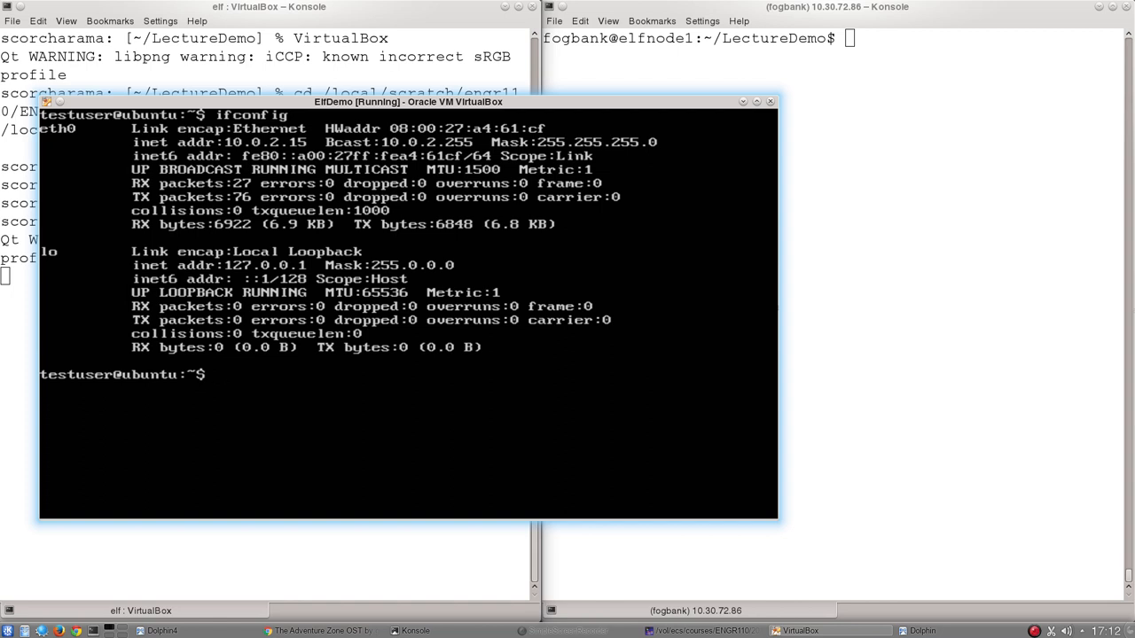
Step: Print /etc/network/interfaces with cat, showing eth0 configured for dhcp
text(cat)
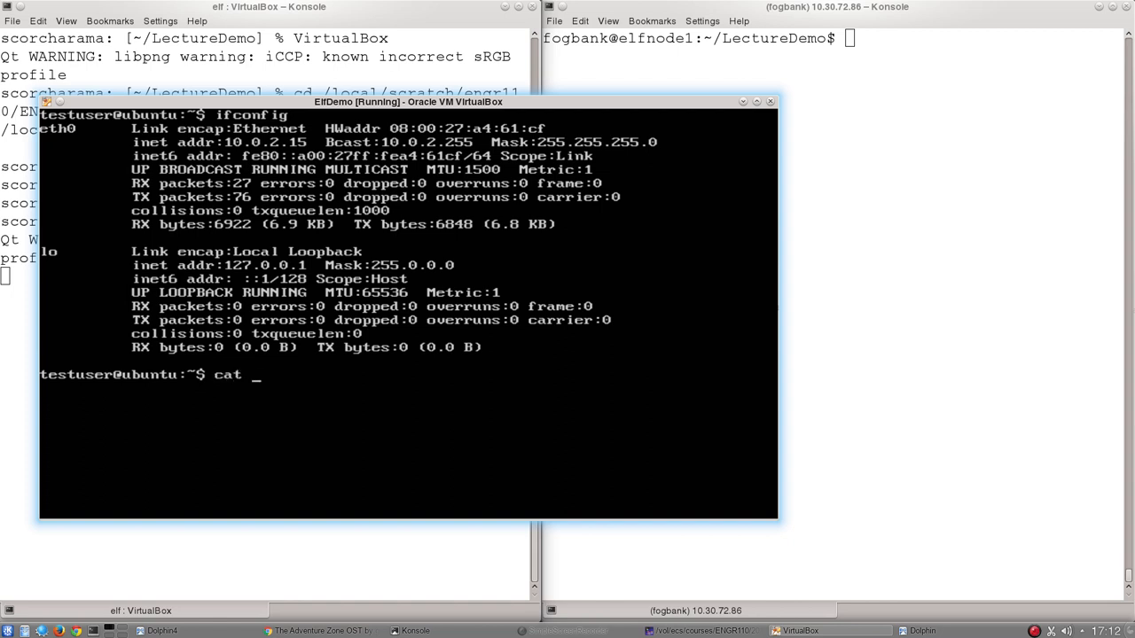
text(/etc/network)
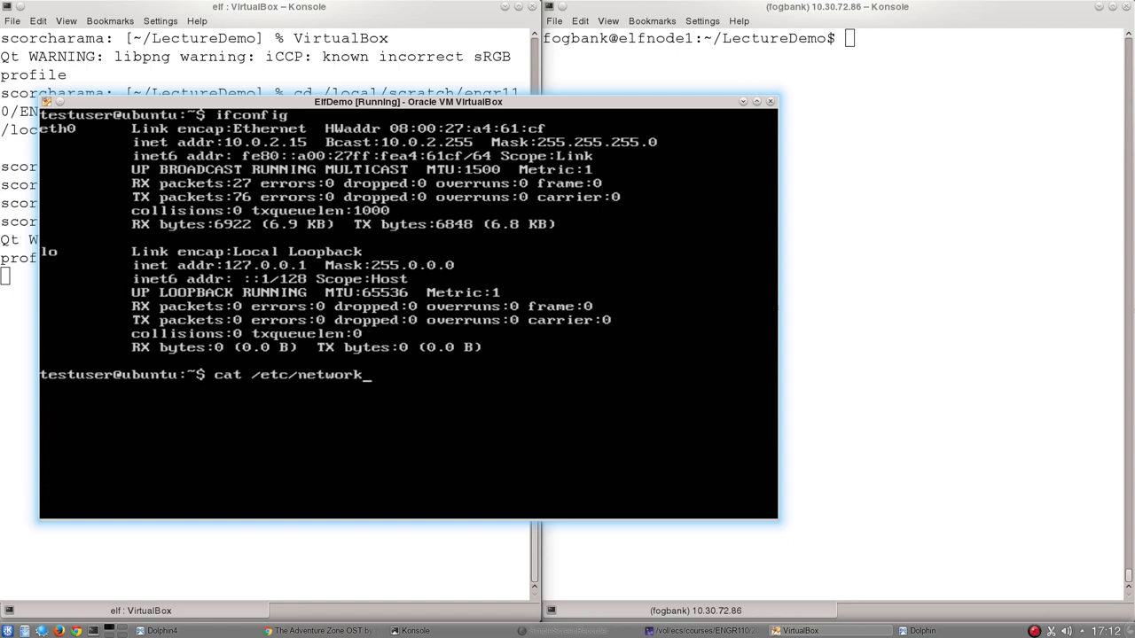
text(interfaces)
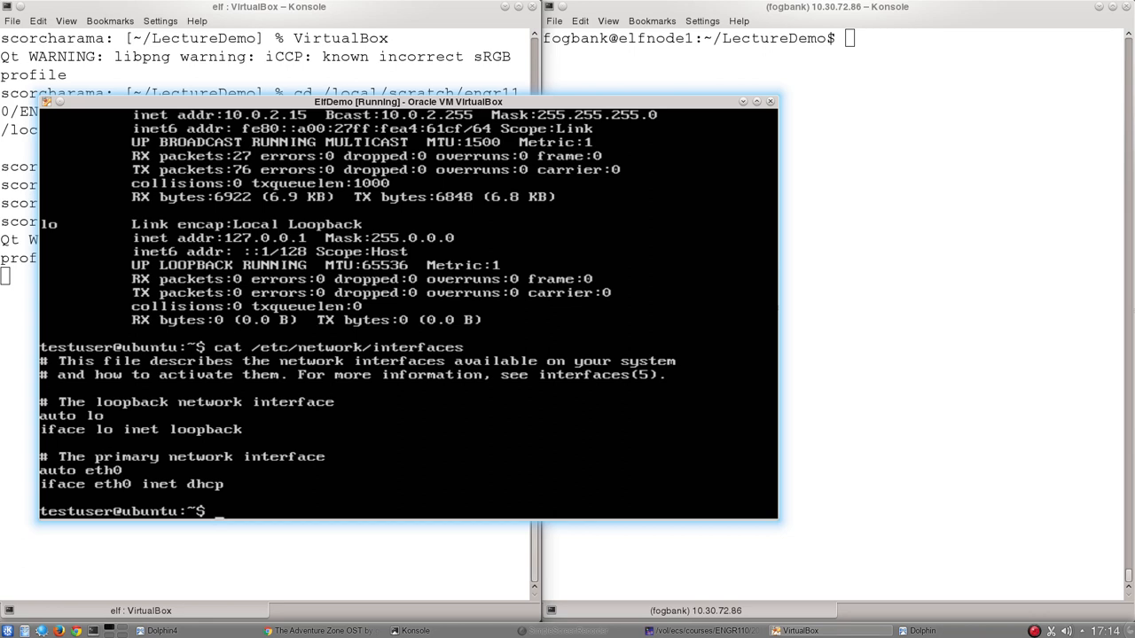
Step: Open /etc/network/interfaces in nano with sudo and comment out the eth0 dhcp line
text(sudo nano /)
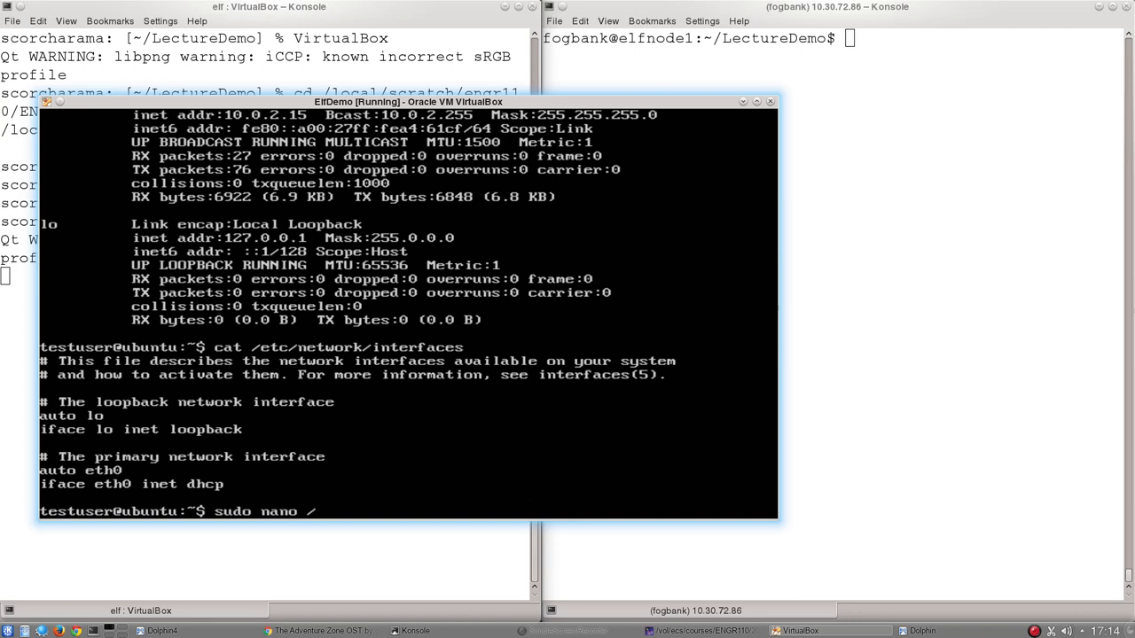
text(etc/network)
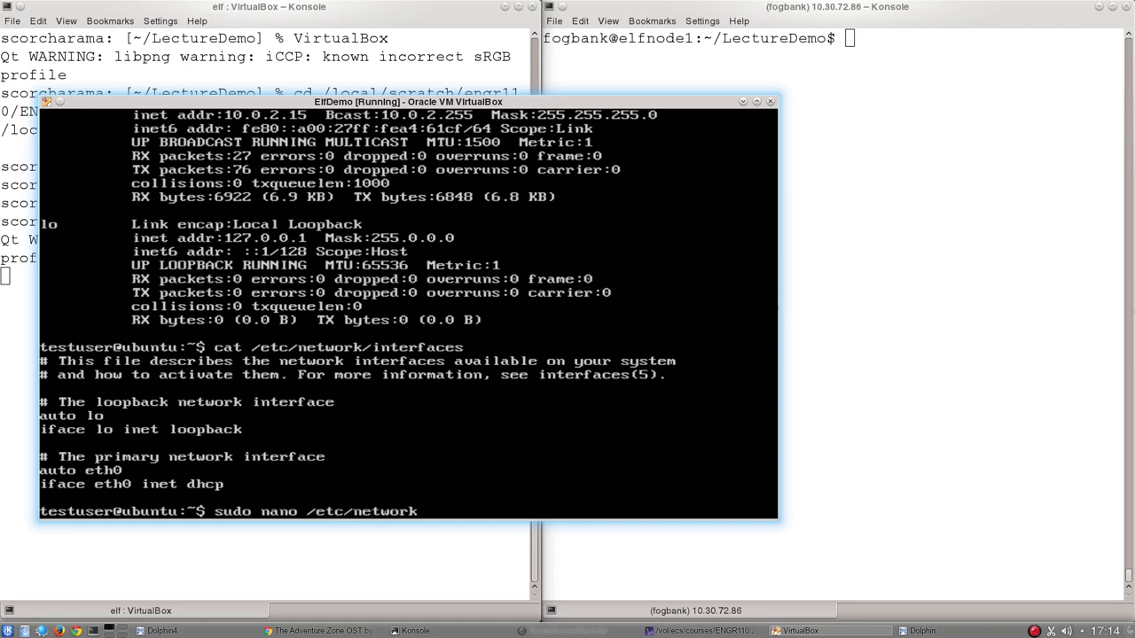
text(/interfaces)
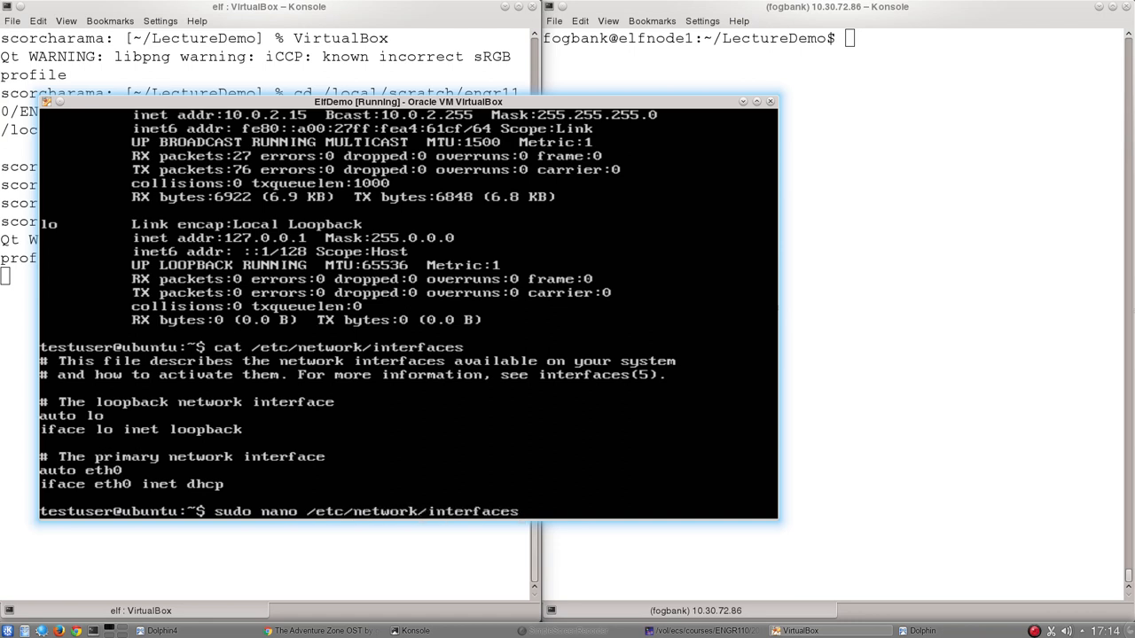
key(Return)
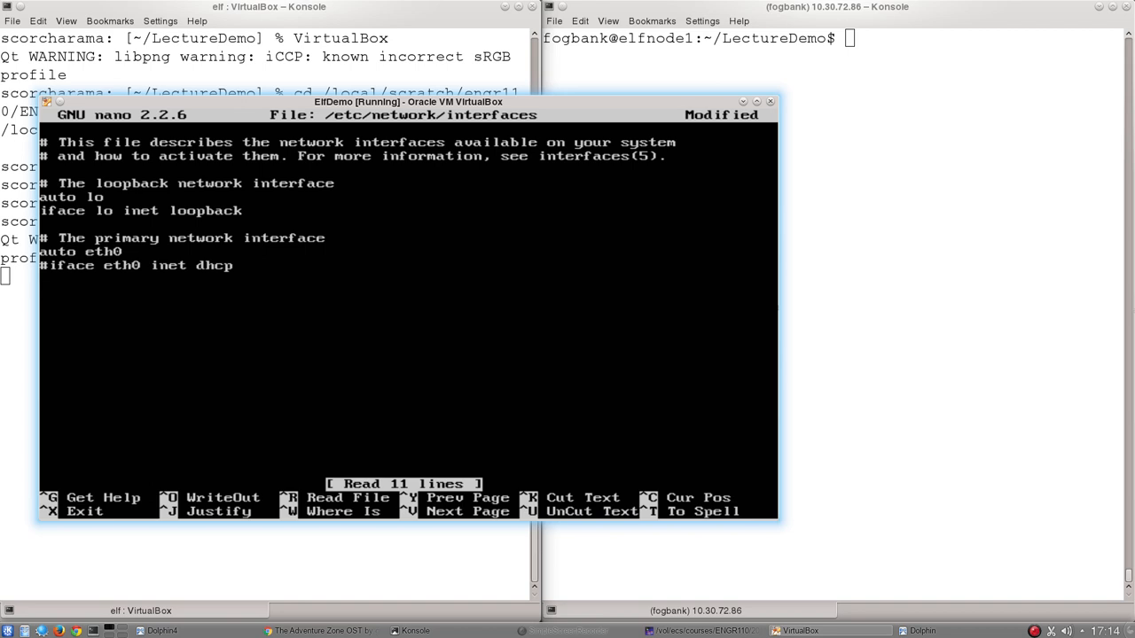
Step: Add an 'iface eth0 inet static' line to the interfaces file
text(iface)
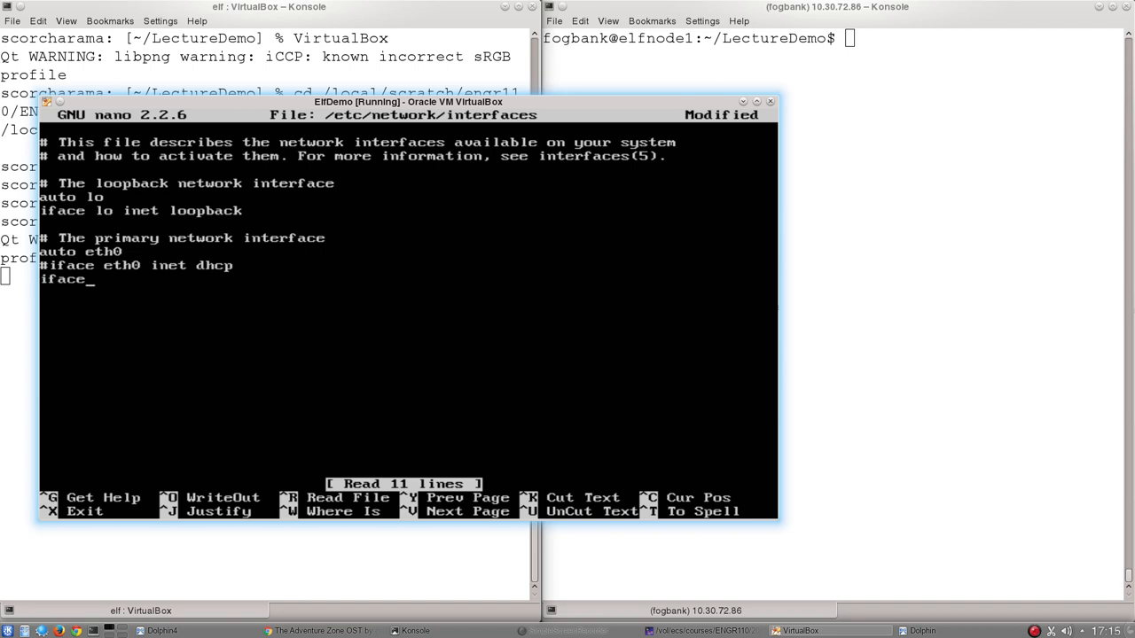
text(eth0)
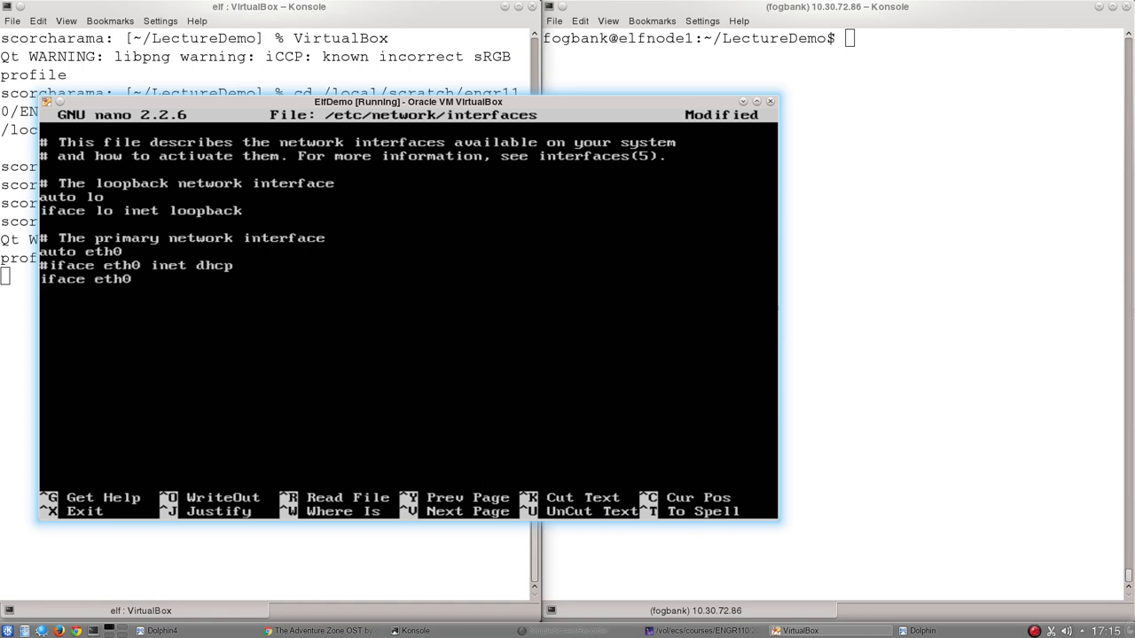
text(inet)
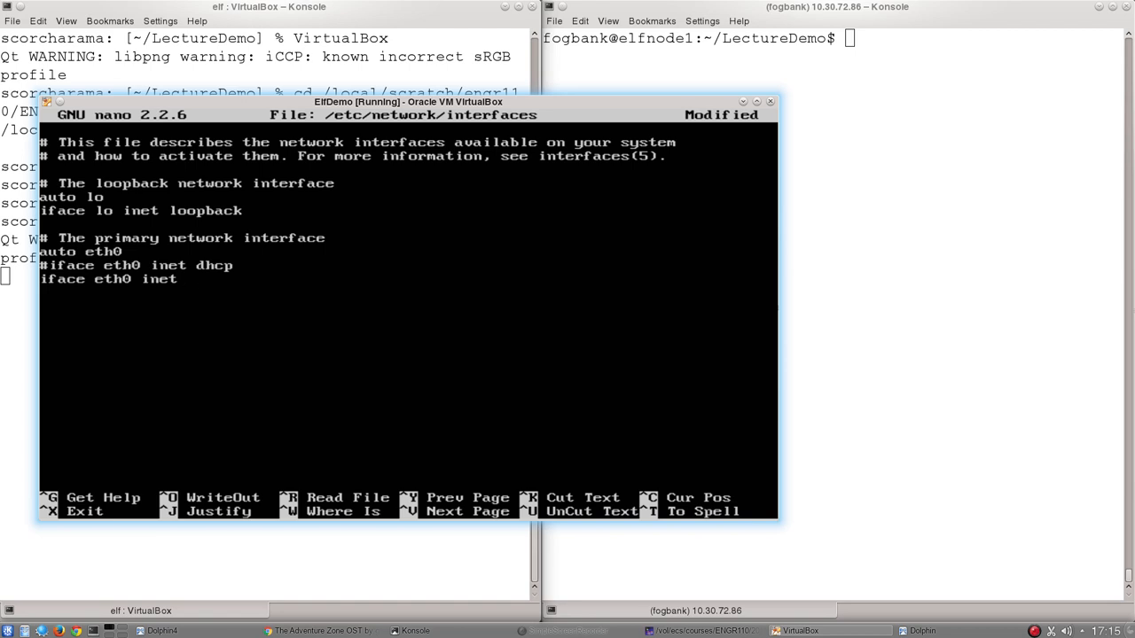
text(static)
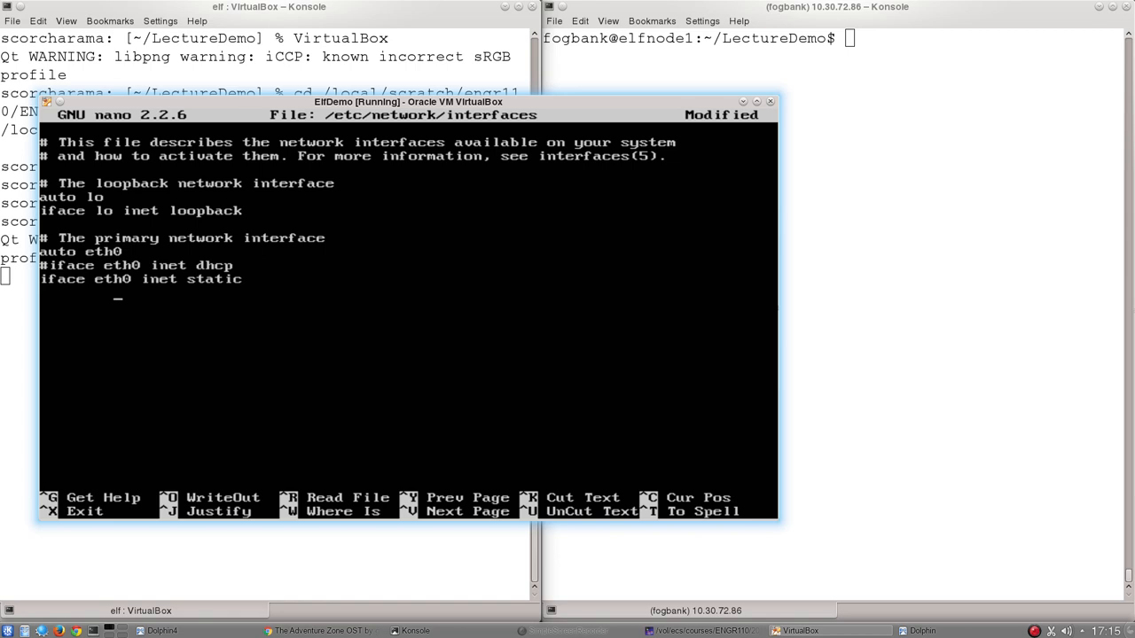
Step: Give the static eth0 entry address 10.0.2.14 and netmask 255.255.255.0
text(address 10)
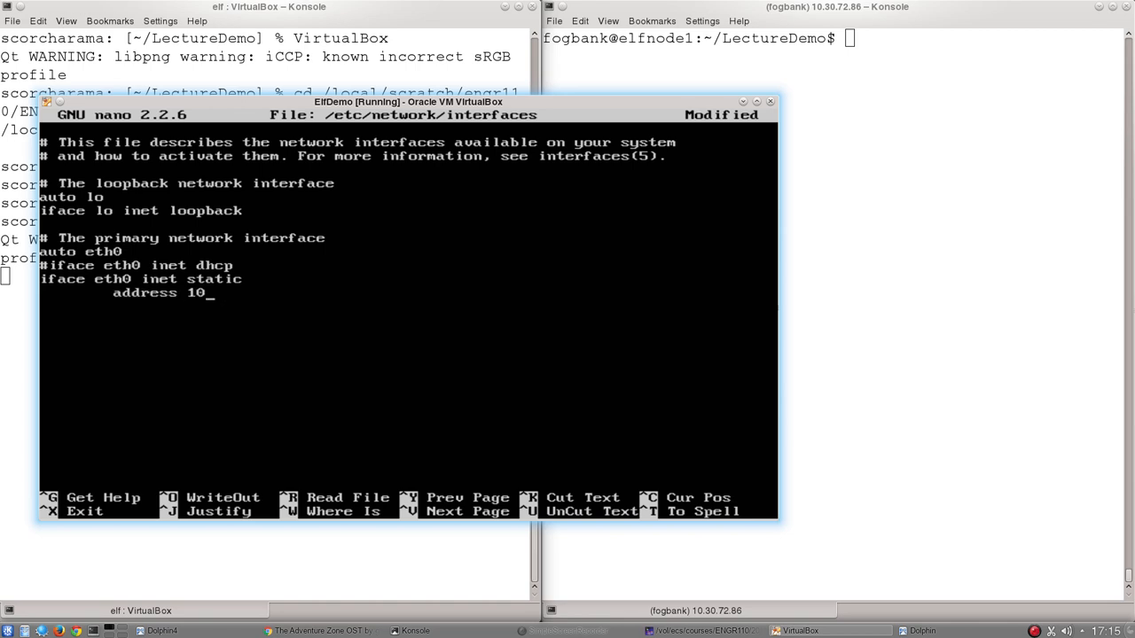
text(.0.2.14)
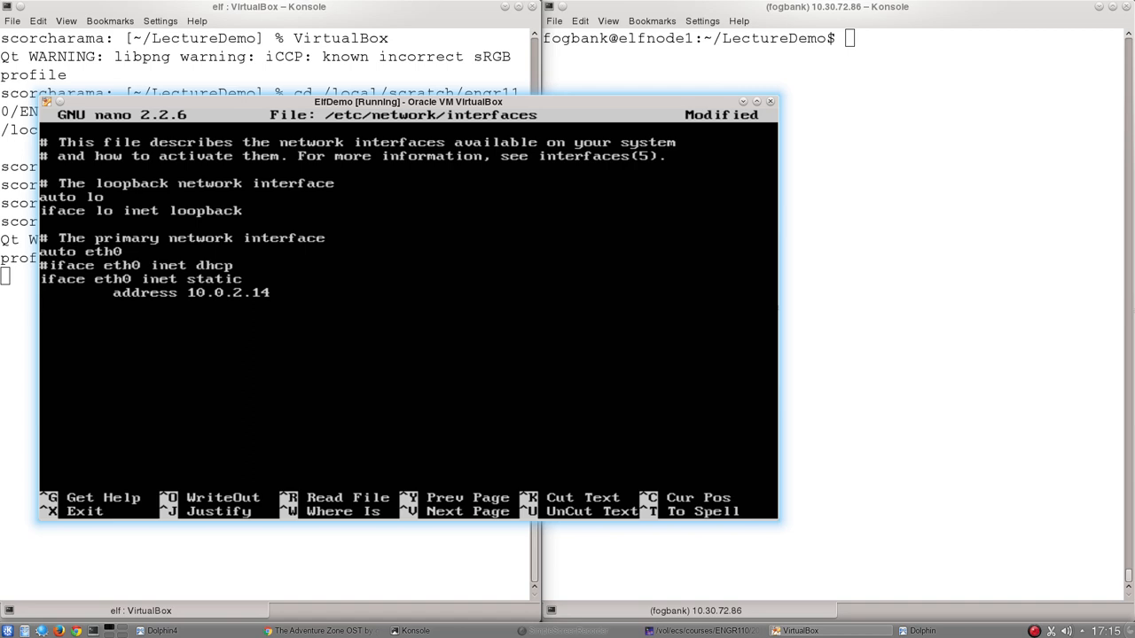
text(netmask)
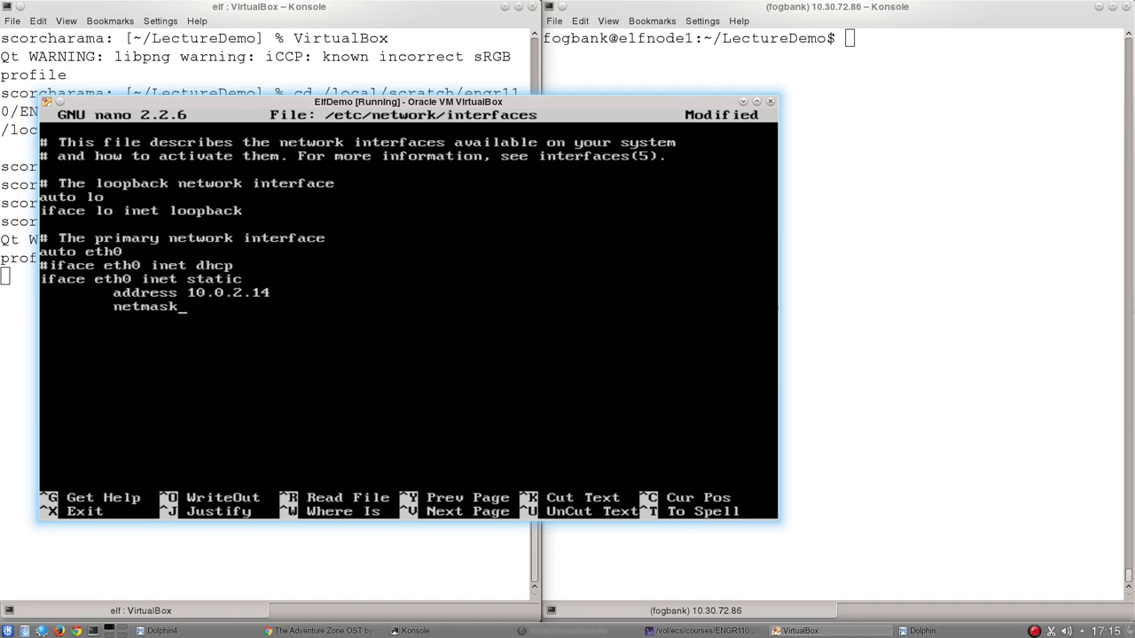
text(255.255.2)
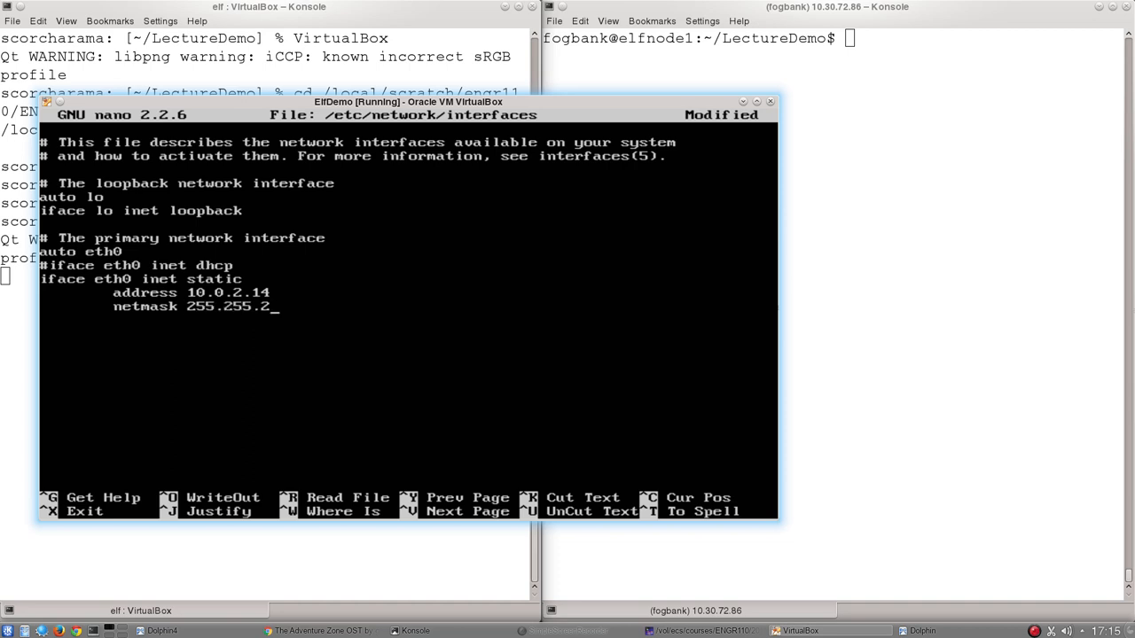
text(55.0)
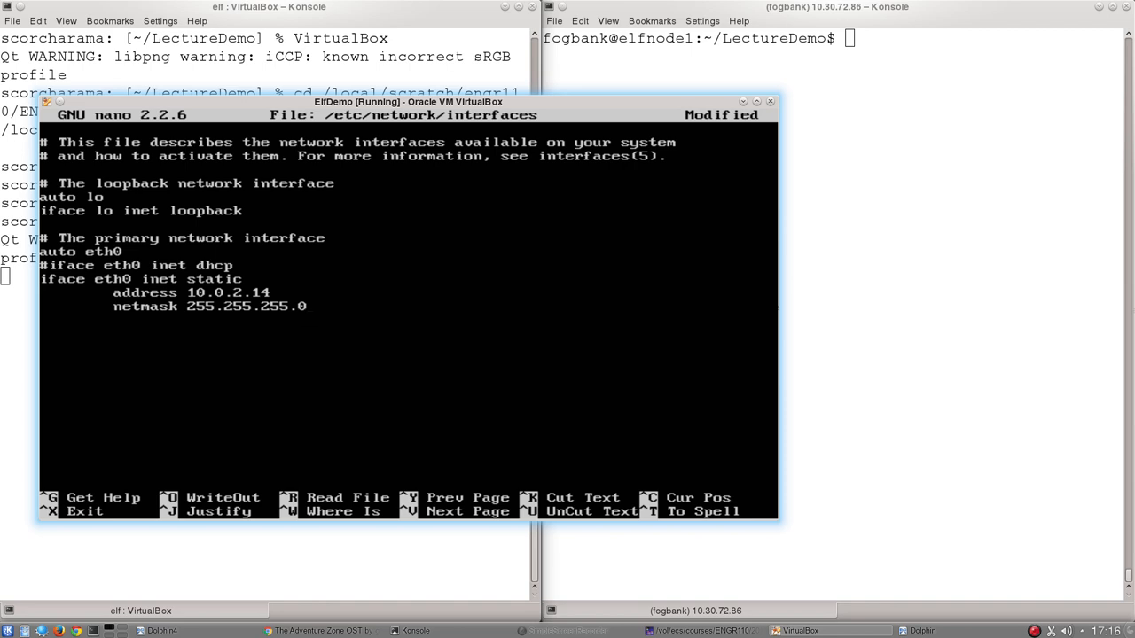
Step: Save the interfaces file (13 lines), exit nano, and confirm ifconfig still shows 10.0.2.15
key(ctrl+x)
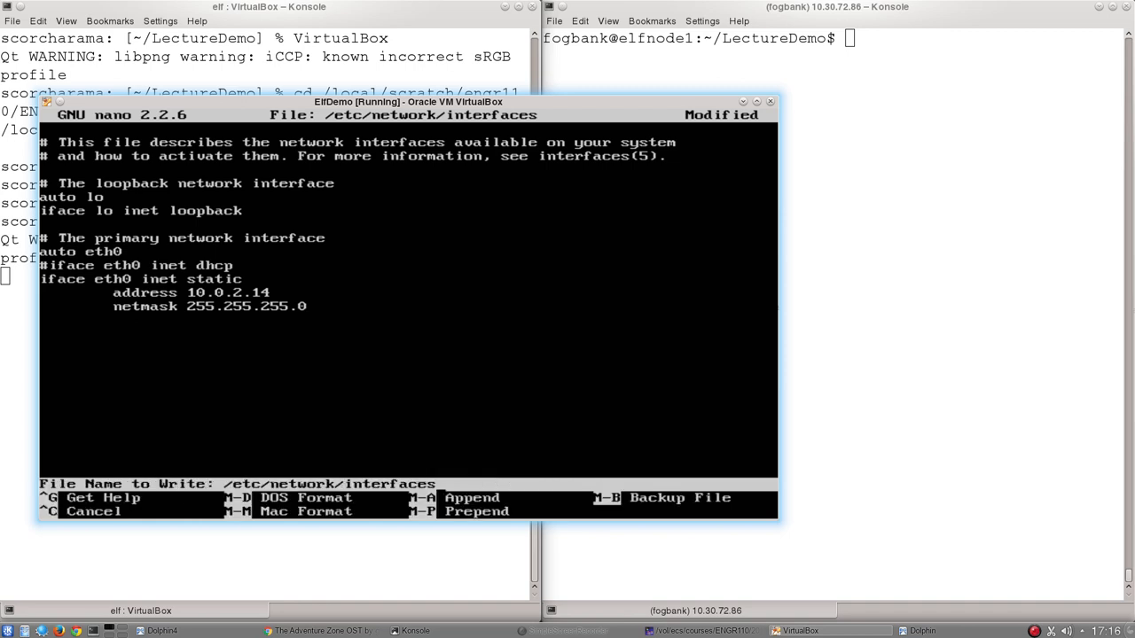
key(Enter)
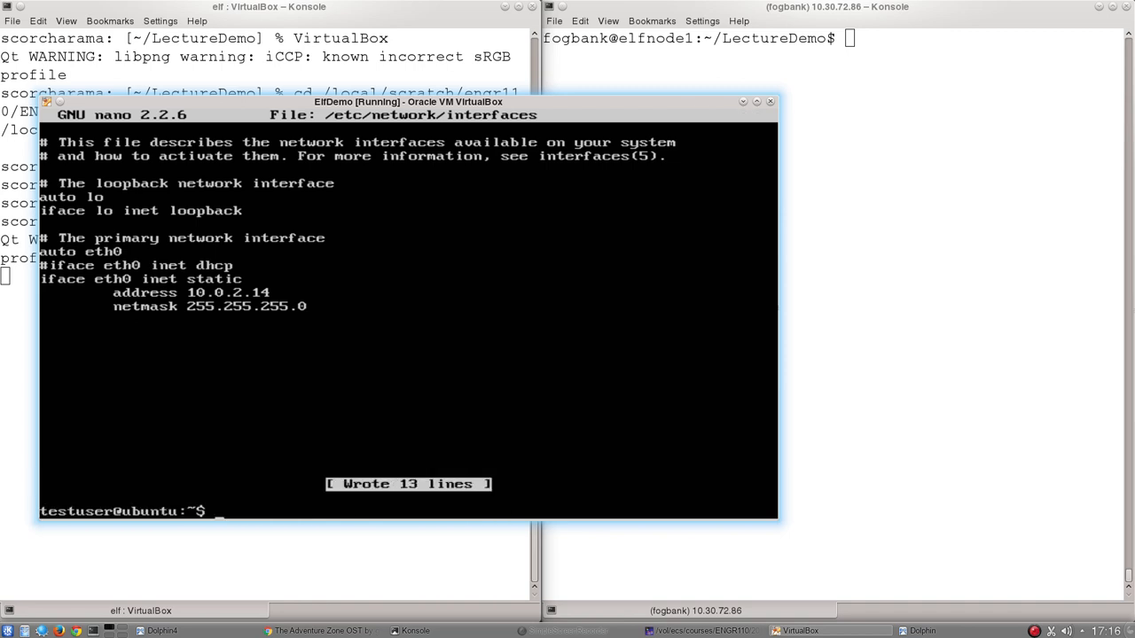
text(ifconfi)
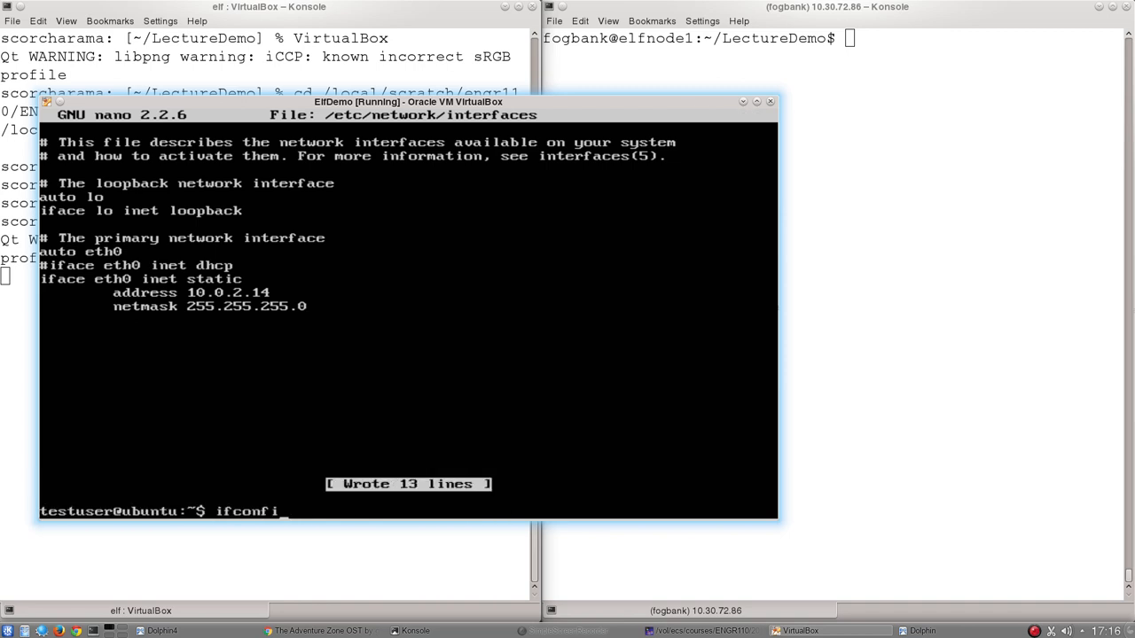
key(Return)
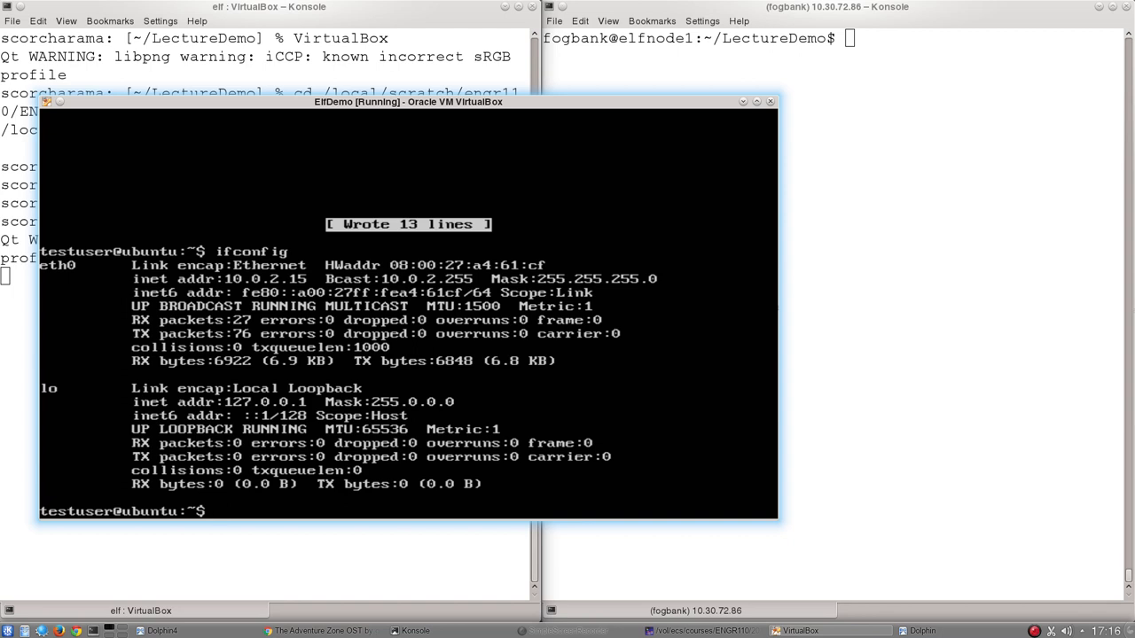
Step: Restart eth0 with sudo ifdown/ifup and confirm ifconfig reports 10.0.2.14
text(sud i)
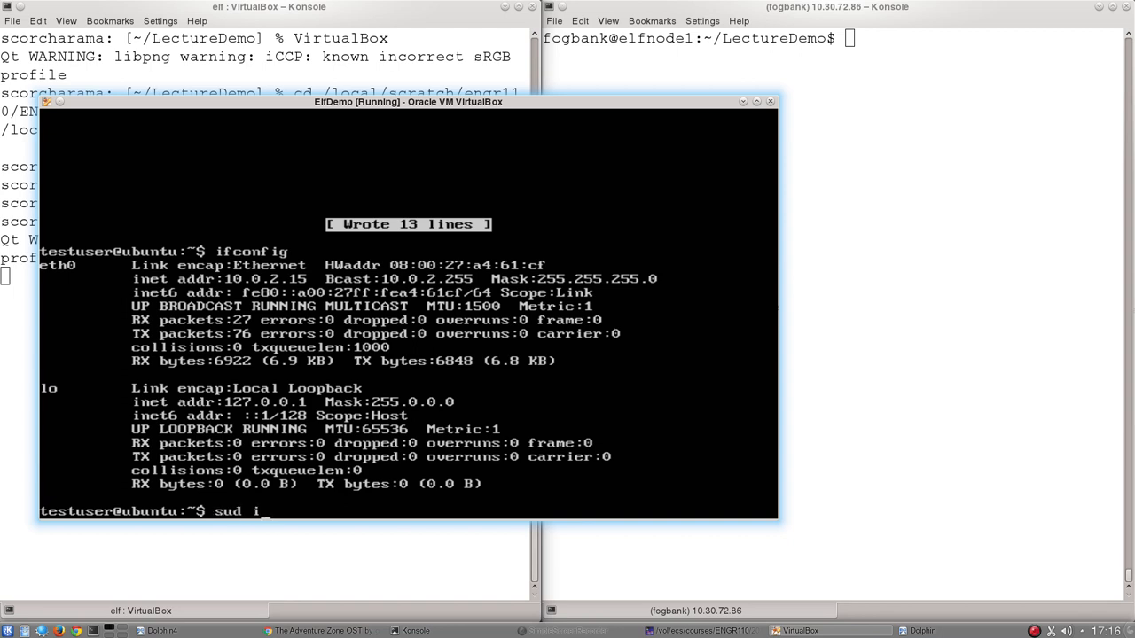
text(fdown eth0)
text(ifconfig)
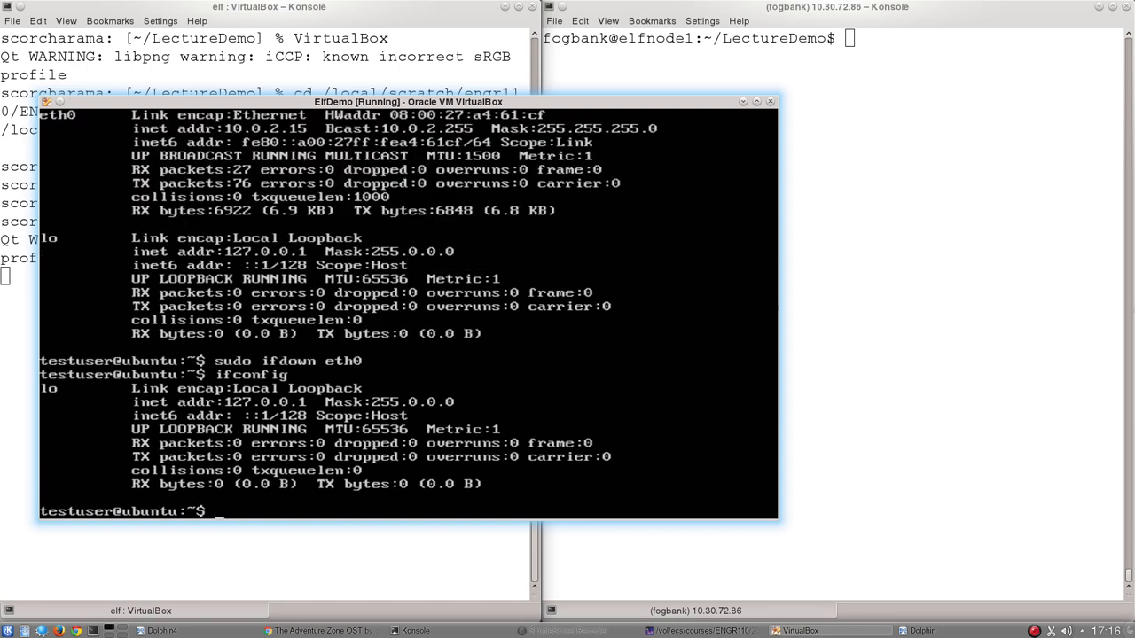
text(sudo ifdown eth0)
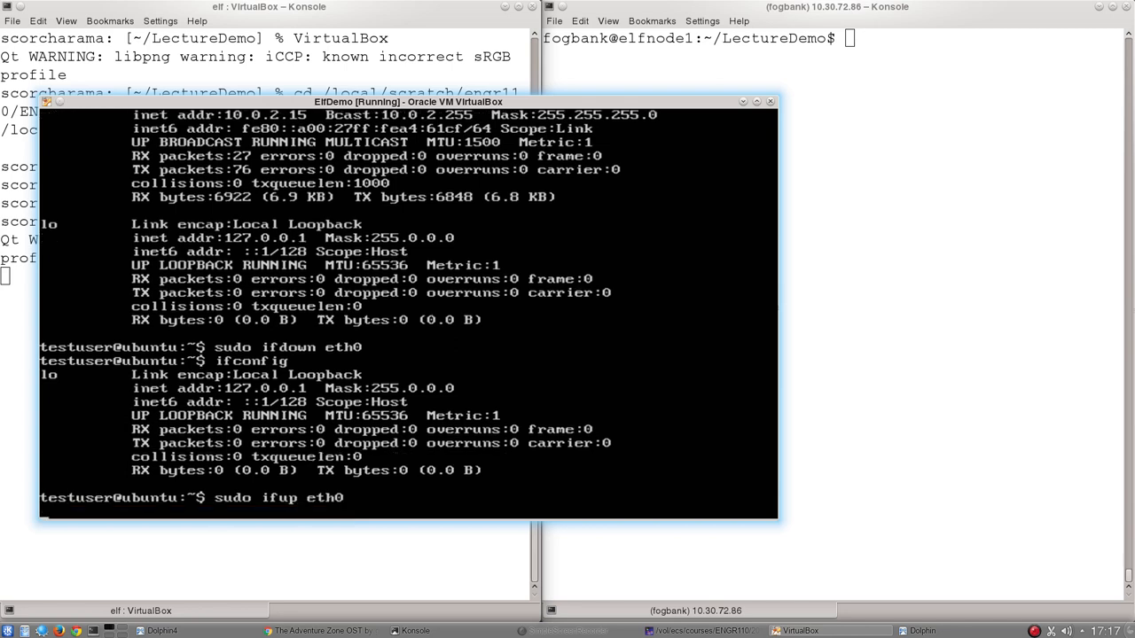
text(ifc)
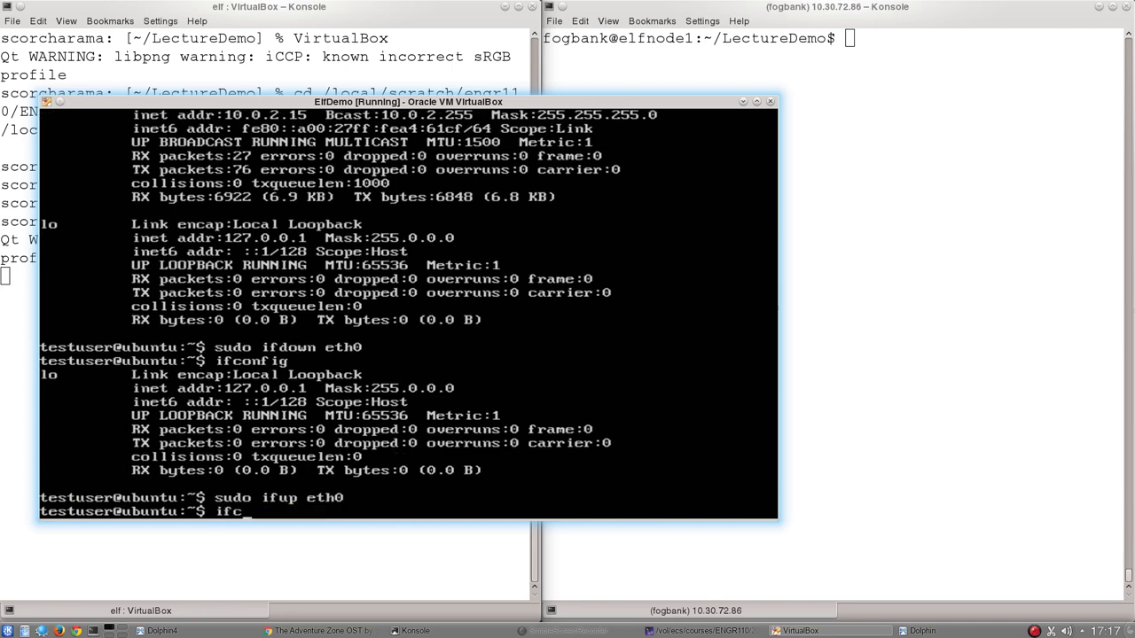
text(on)
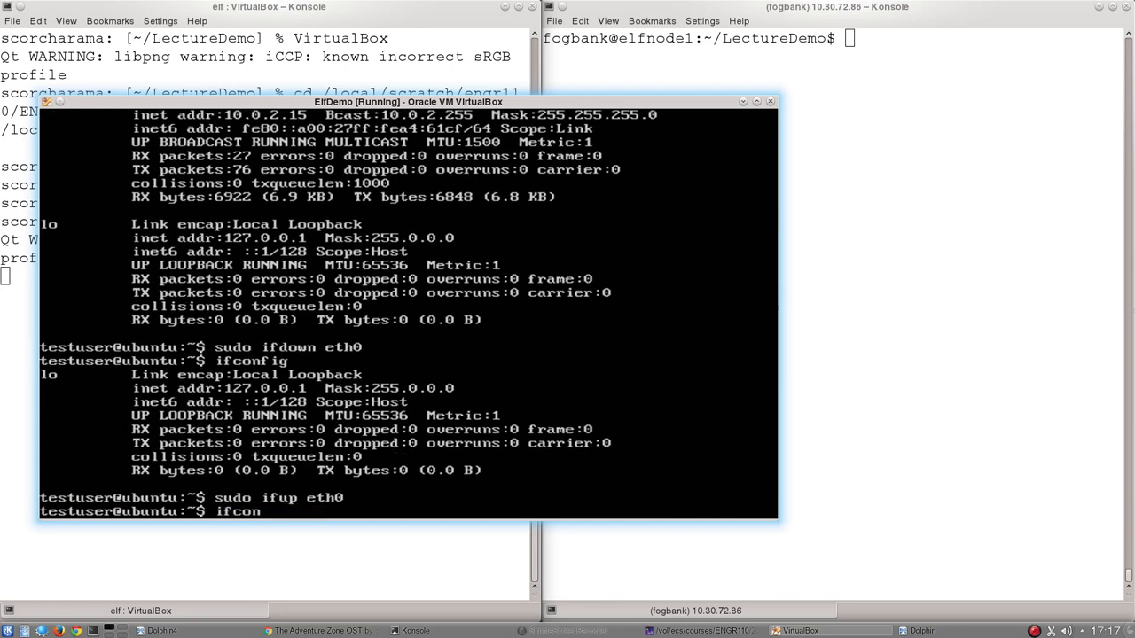
key(Return)
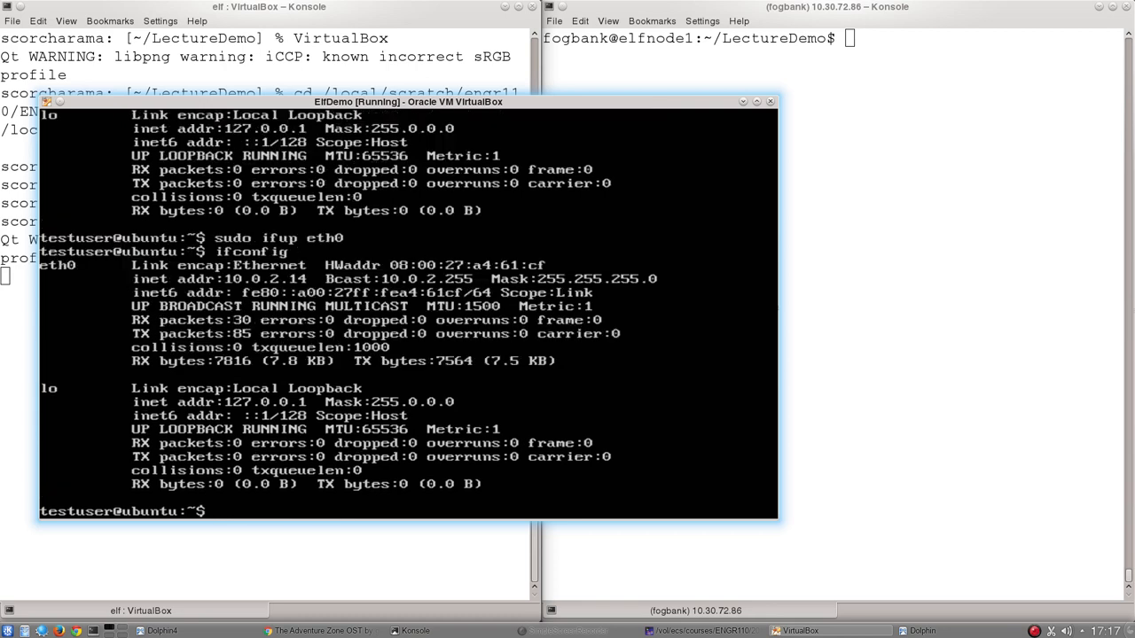